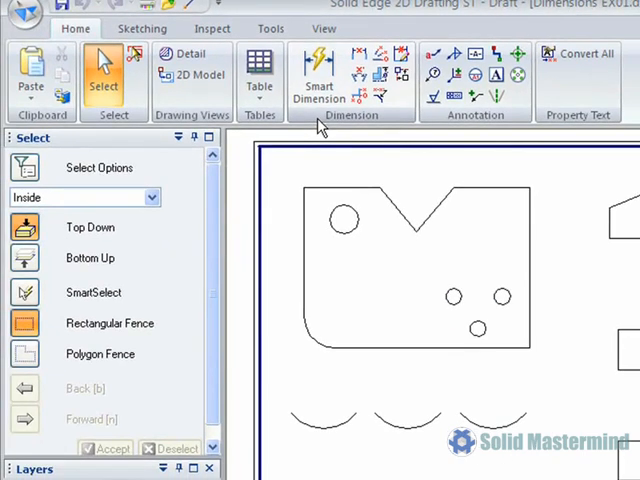
Step: Activate Smart Dimension with ISO format and .12 round-off
left_click(319, 77)
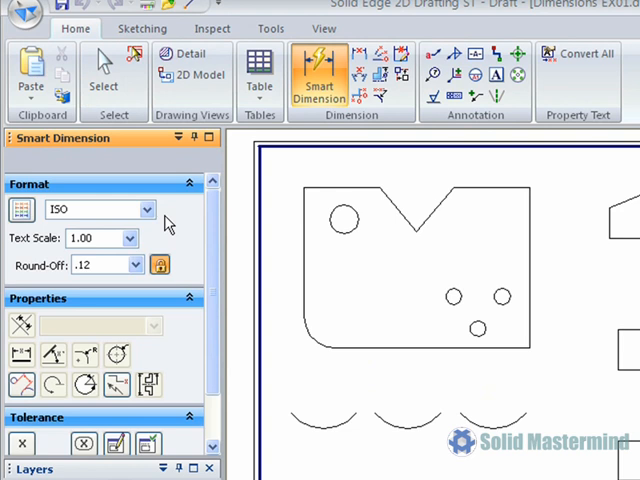
left_click(147, 209)
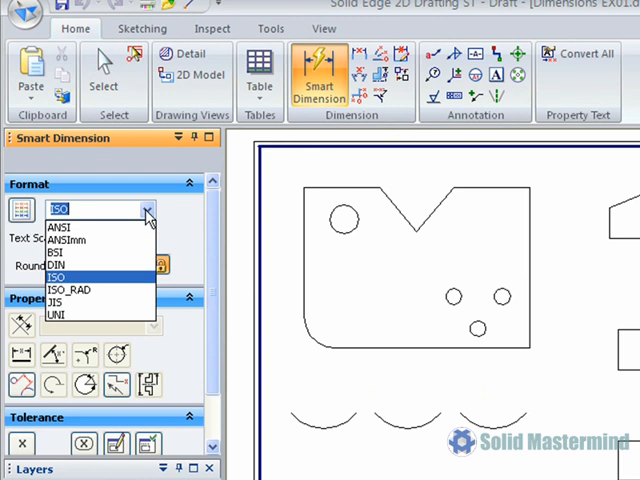
left_click(57, 277)
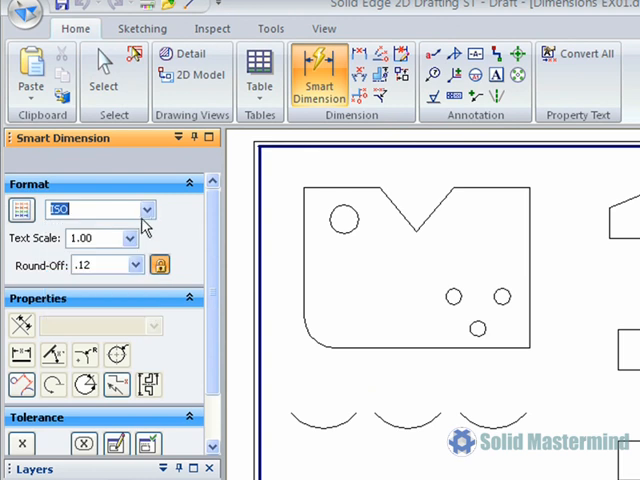
mouse_move(145, 235)
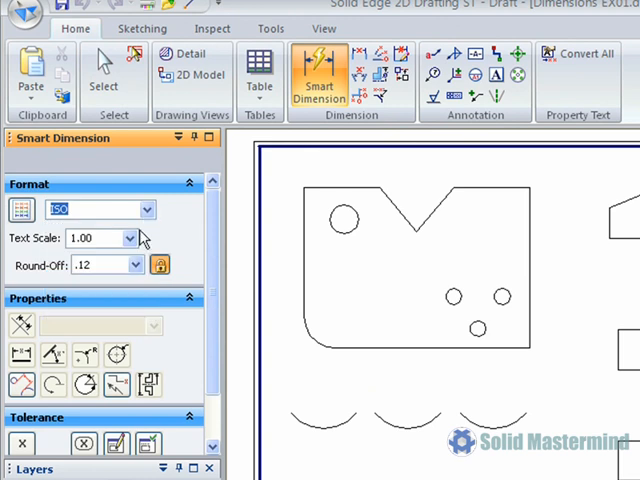
left_click(137, 264)
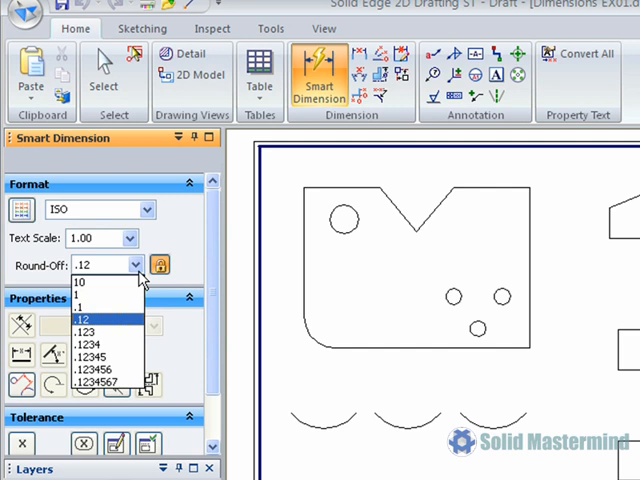
left_click(92, 318)
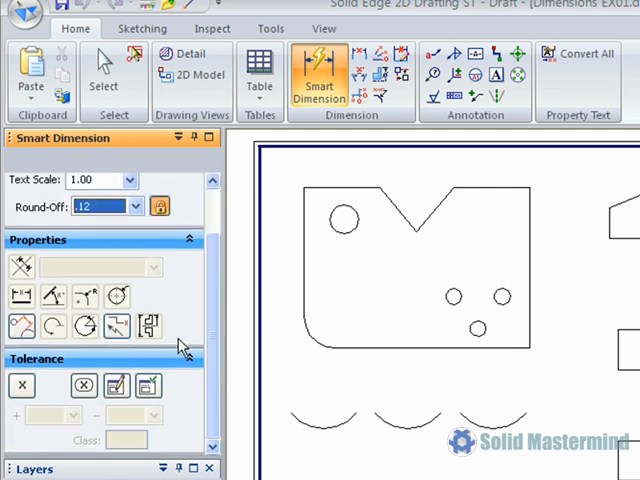
mouse_move(180, 340)
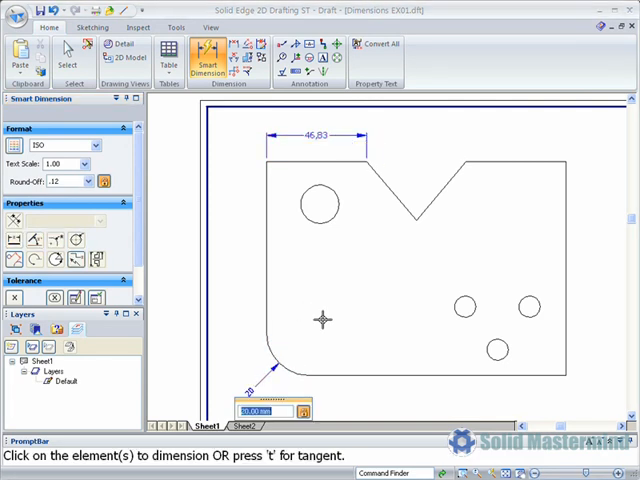
Step: Place diameter dimensions on the upper left hole and the left arc below the part
left_click(318, 203)
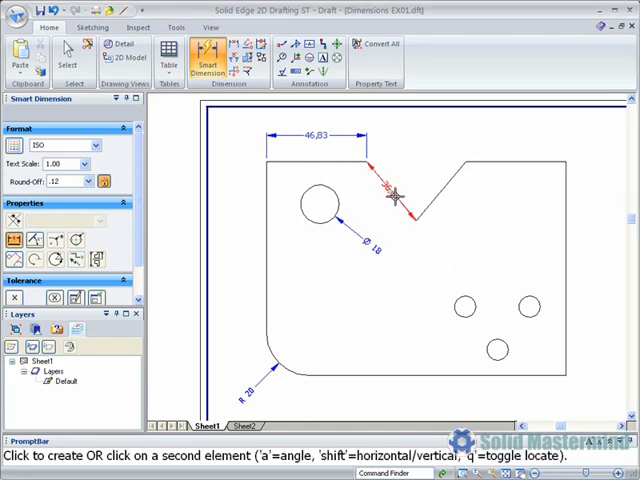
mouse_move(408, 150)
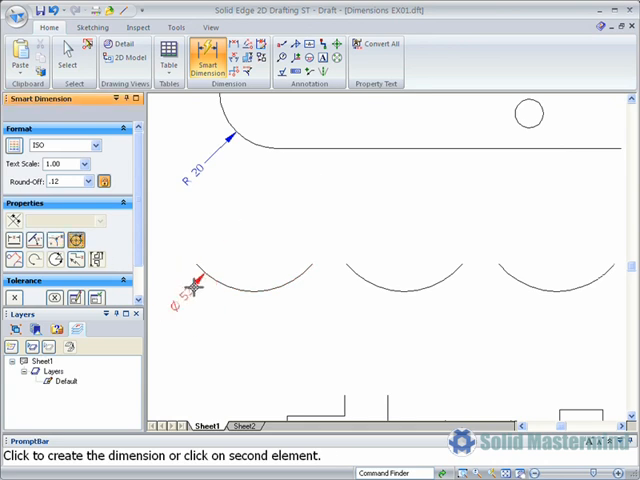
left_click(200, 280)
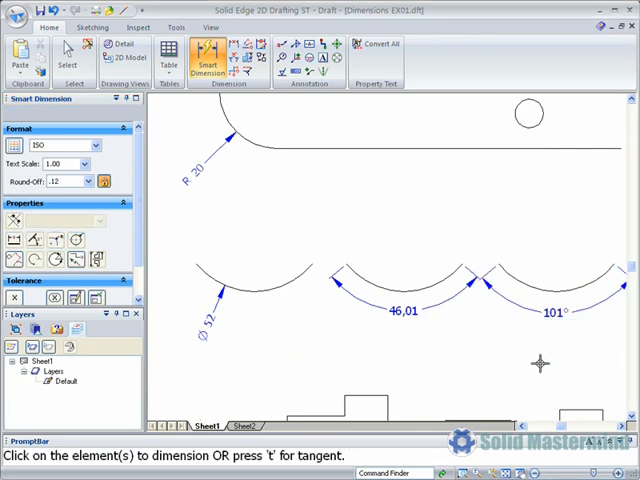
Step: Add the 27.61 V-notch depth and start dimensioning the upper hole from the left edge
scroll("down", 3)
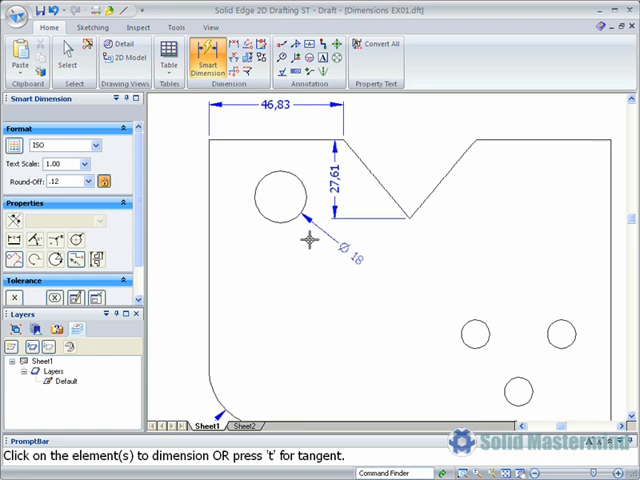
left_click(278, 200)
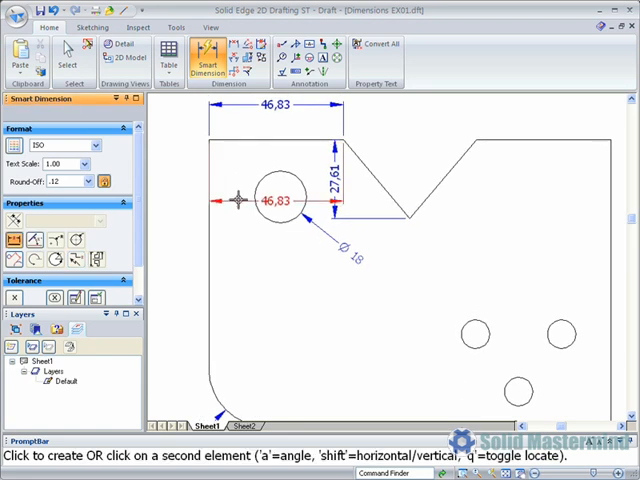
left_click(275, 200)
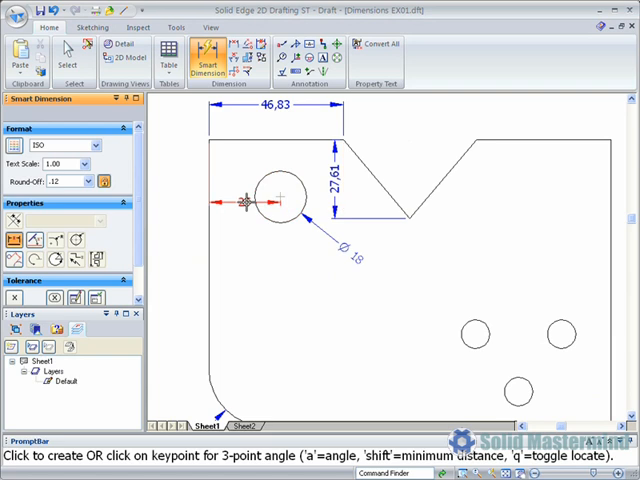
mouse_move(190, 193)
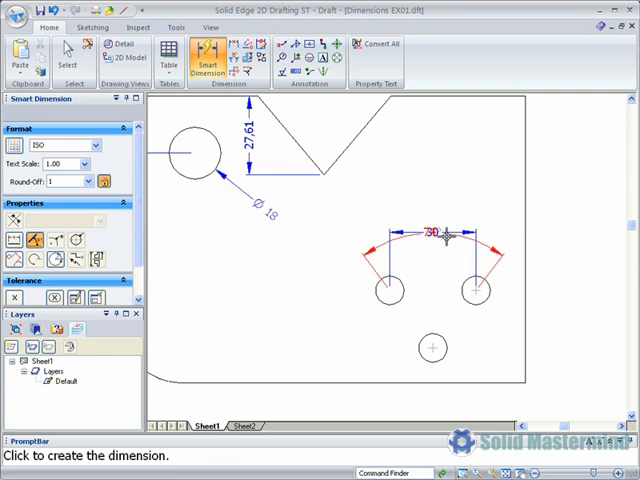
Step: Place the whole-number 30 distance dimension between the two right-hand holes
left_click(432, 232)
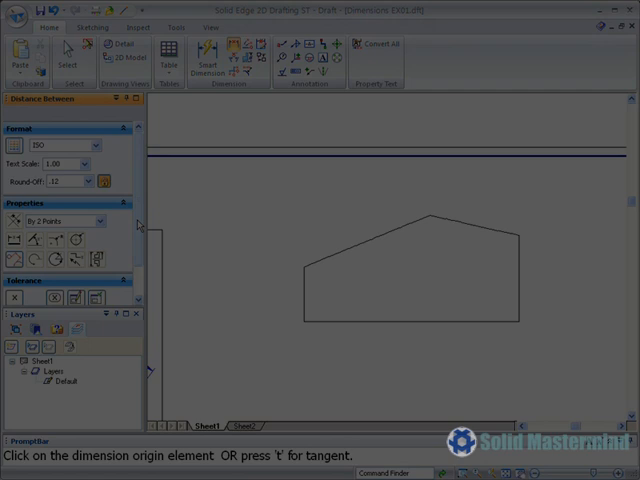
Step: Open Dimensions EX02.dft and zoom in on the upper-left sketch elements
left_click(244, 425)
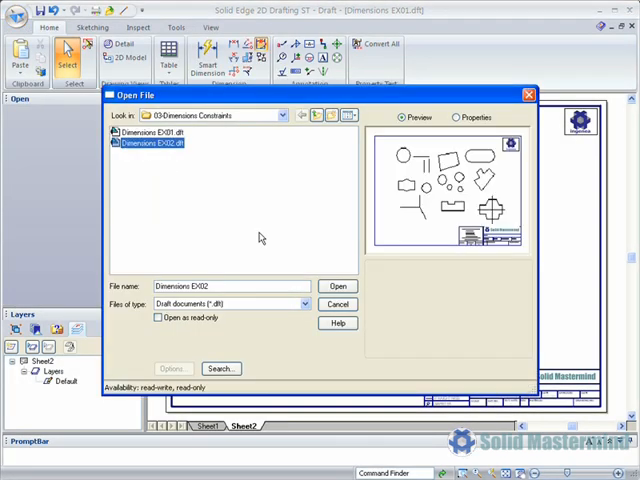
left_click(338, 286)
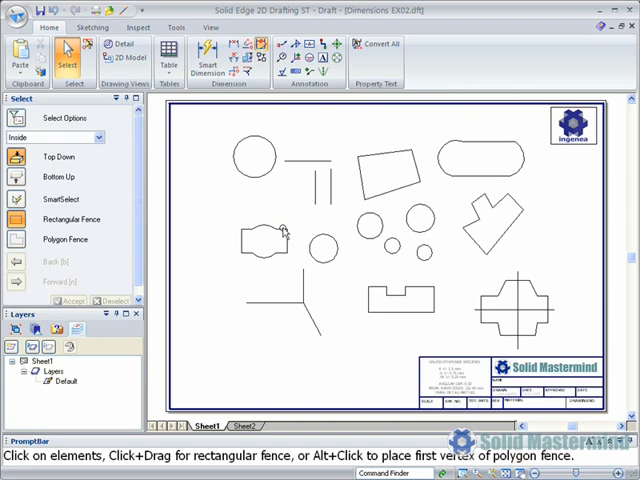
mouse_move(175, 110)
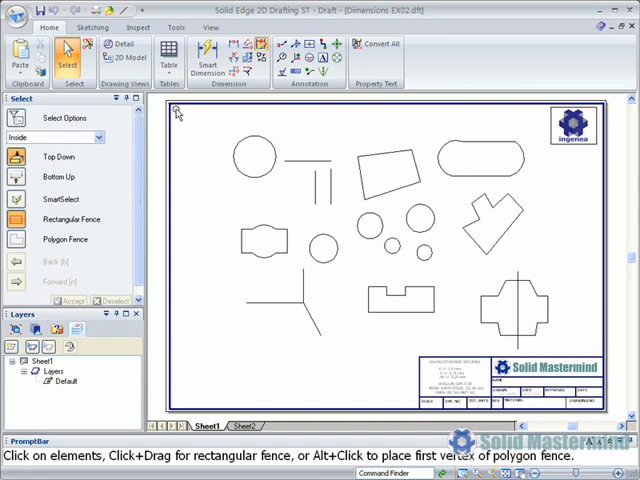
left_click(210, 27)
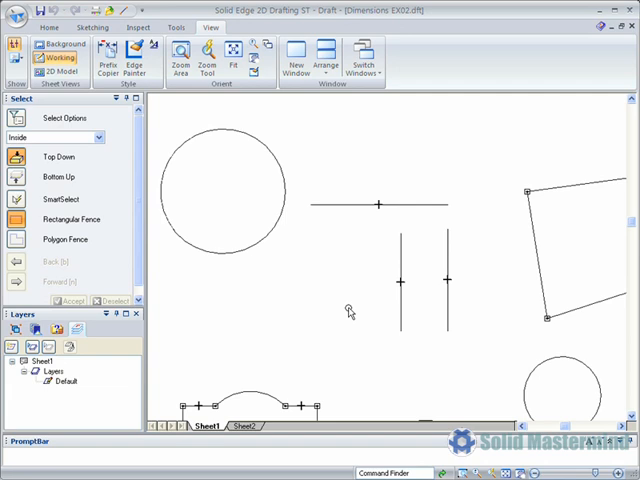
mouse_move(105, 55)
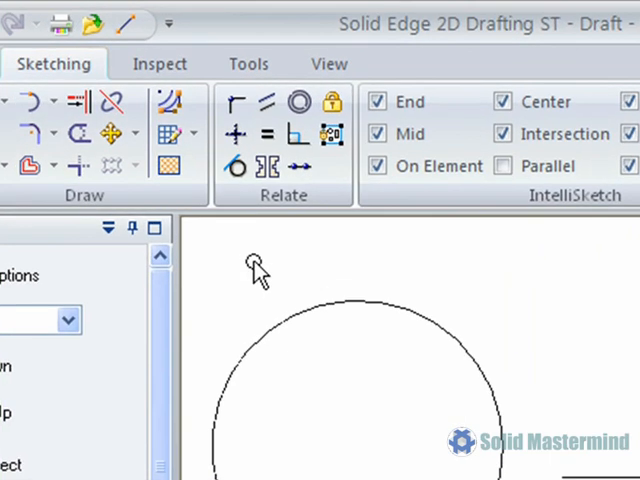
mouse_move(245, 215)
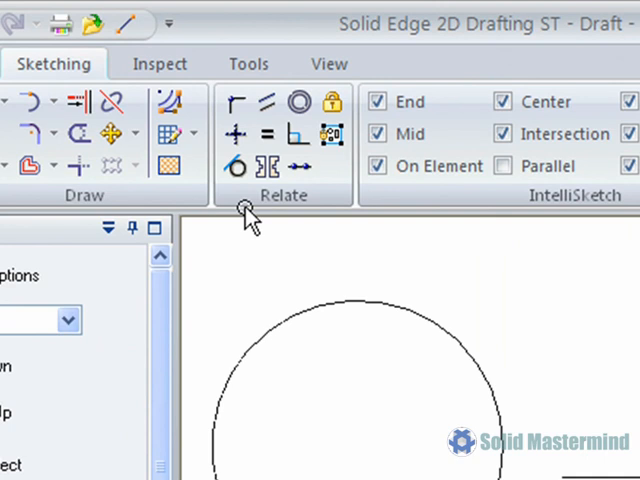
mouse_move(237, 101)
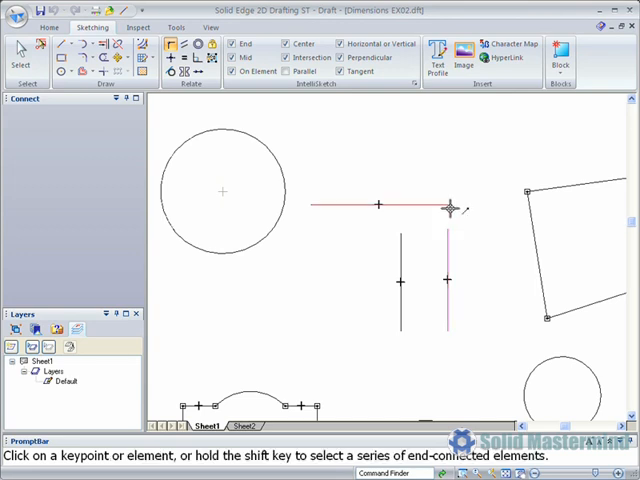
Step: Pick the horizontal line's endpoint to join it to the vertical lines' tops
left_click(447, 205)
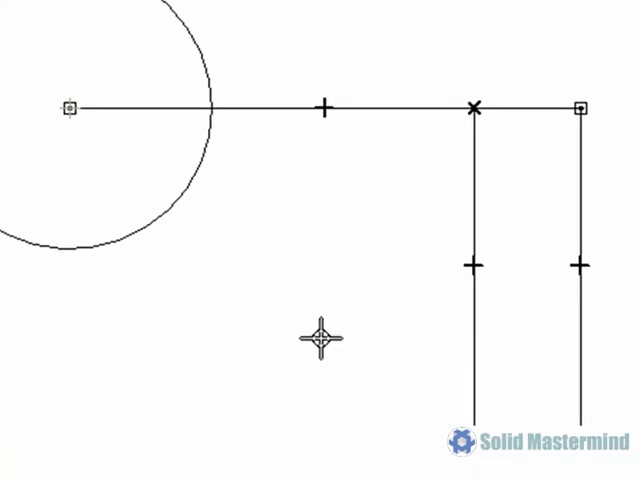
mouse_move(320, 348)
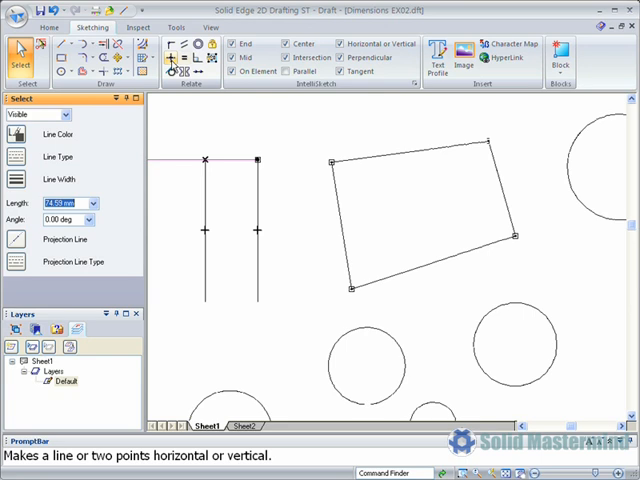
Step: Activate the Horizontal/Vertical relationship command from the Relate group
left_click(170, 57)
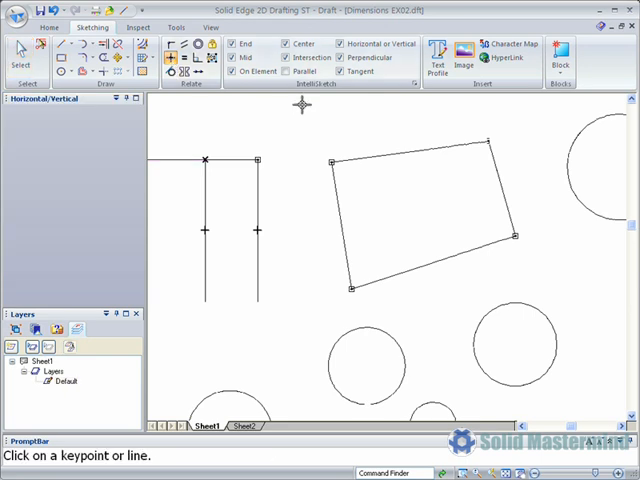